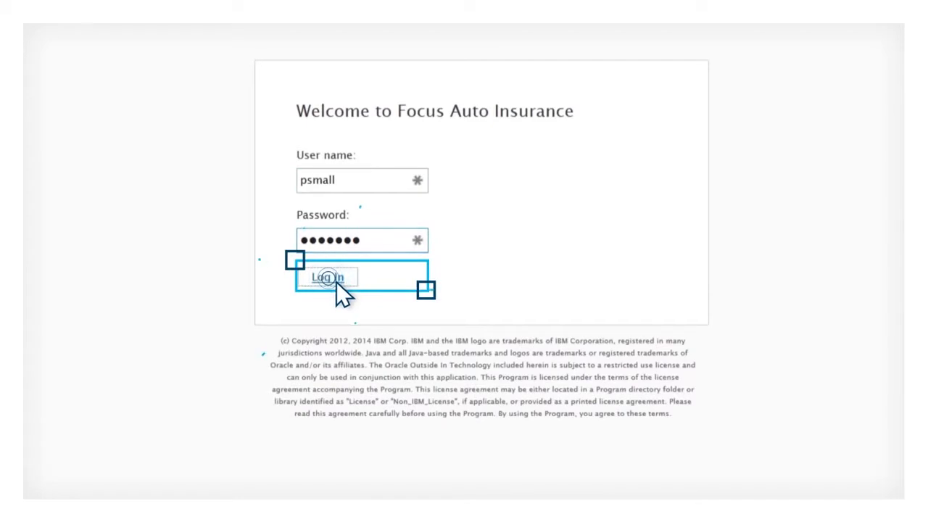
click(325, 277)
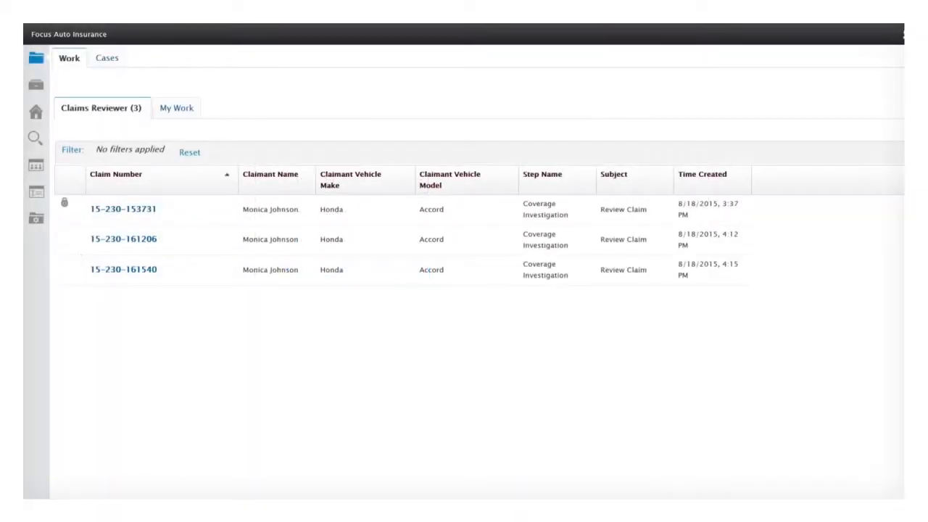
click(124, 269)
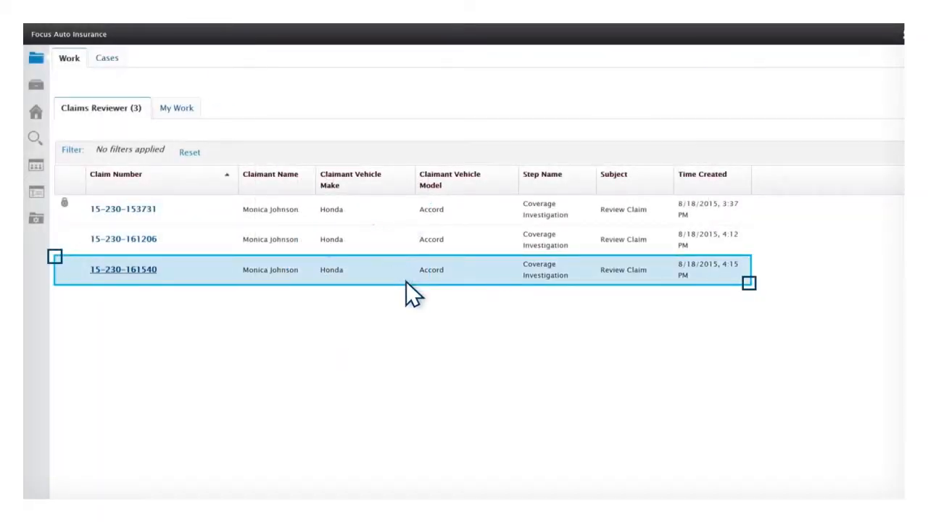
click(122, 269)
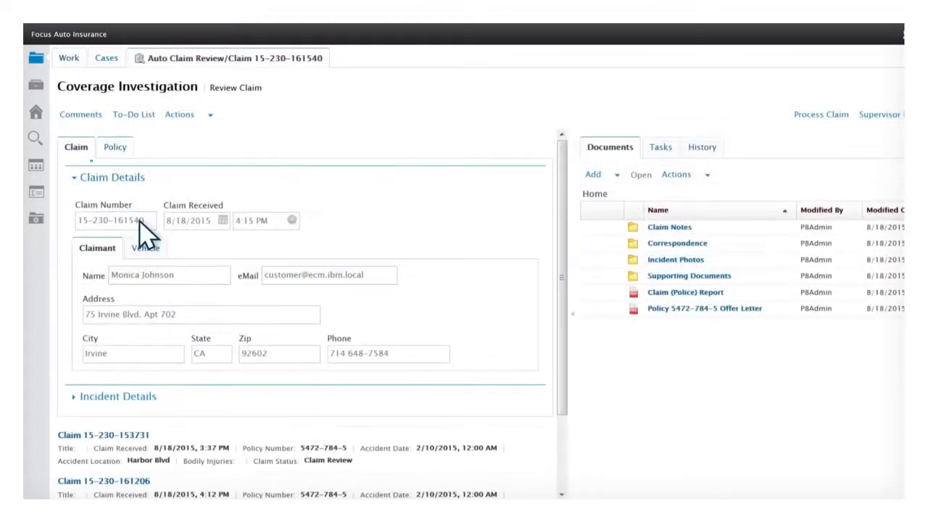
click(115, 146)
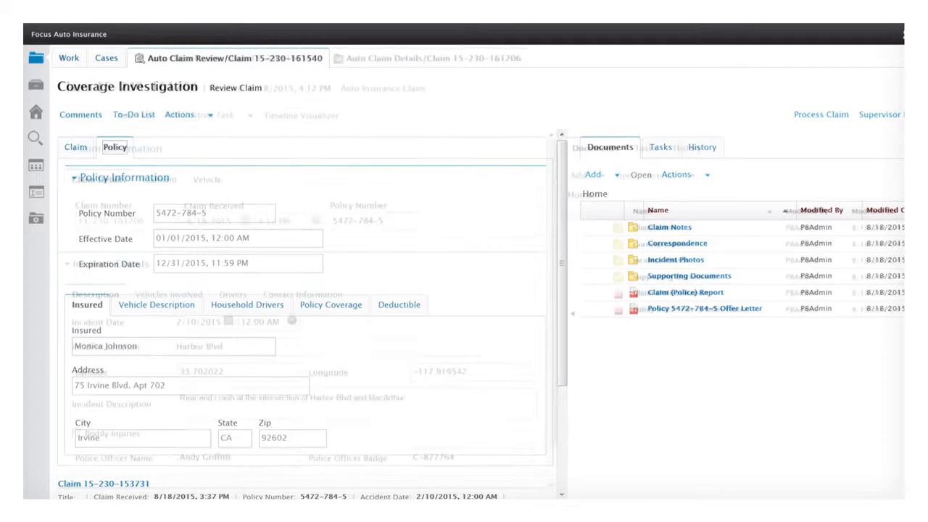
click(432, 58)
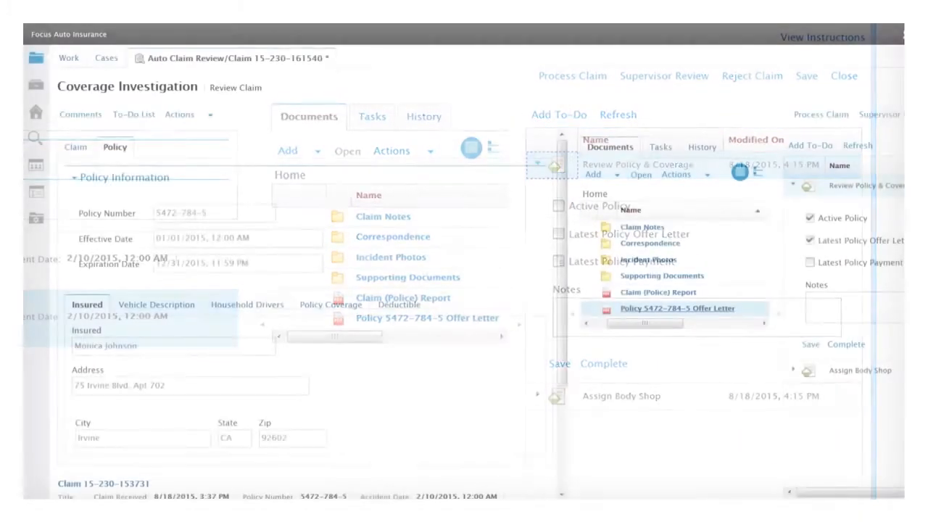
double_click(678, 308)
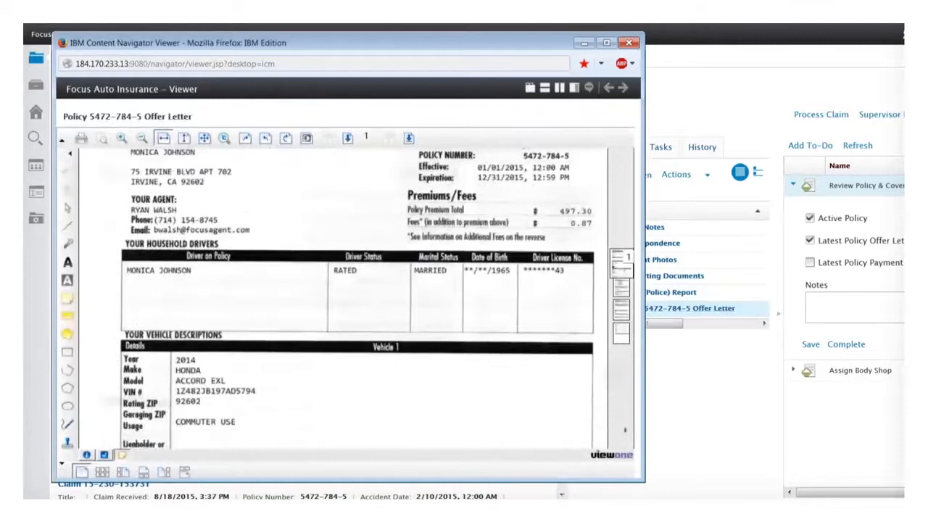
click(184, 115)
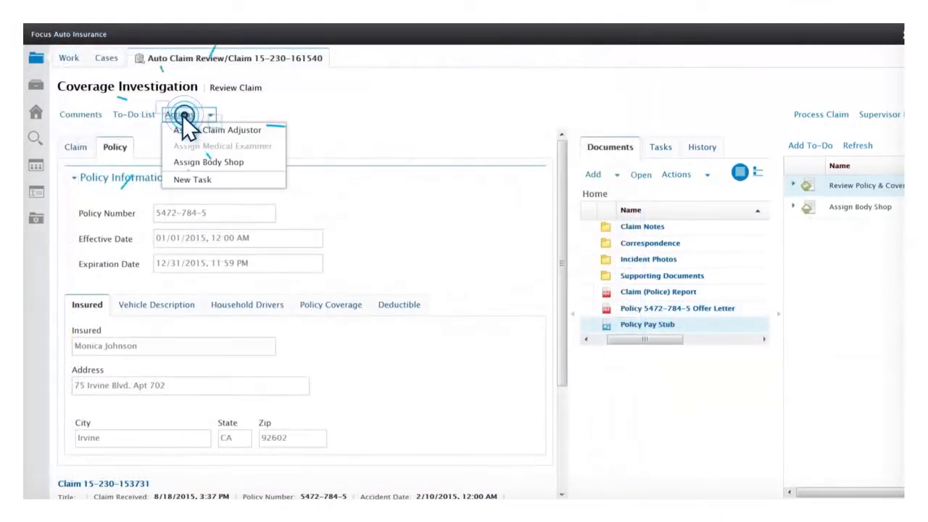
Step: Start an Add Claim Notes action and enter the Driver Notes description
click(209, 162)
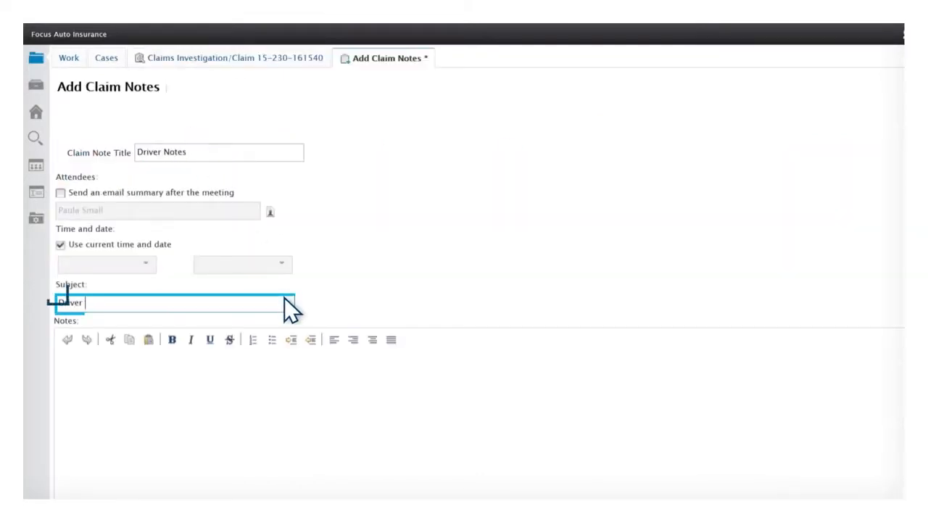
text(Description of what happened.)
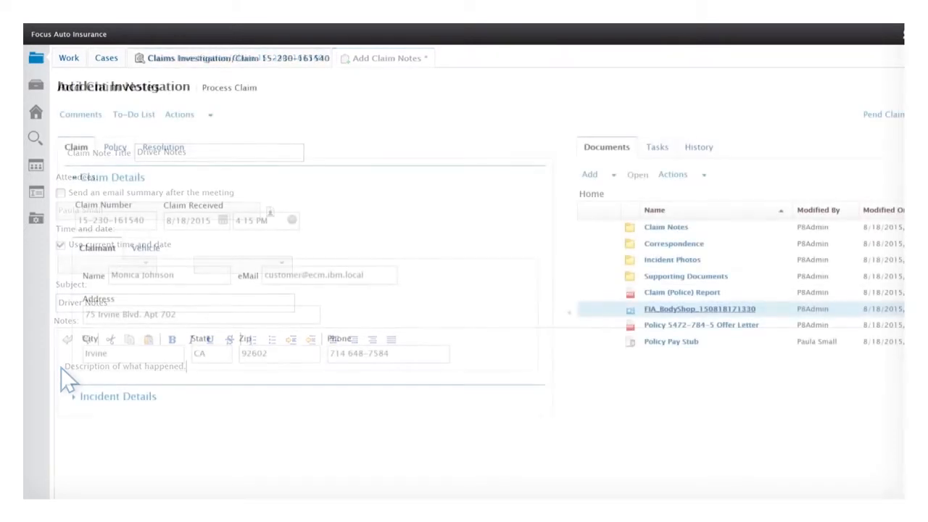
double_click(699, 309)
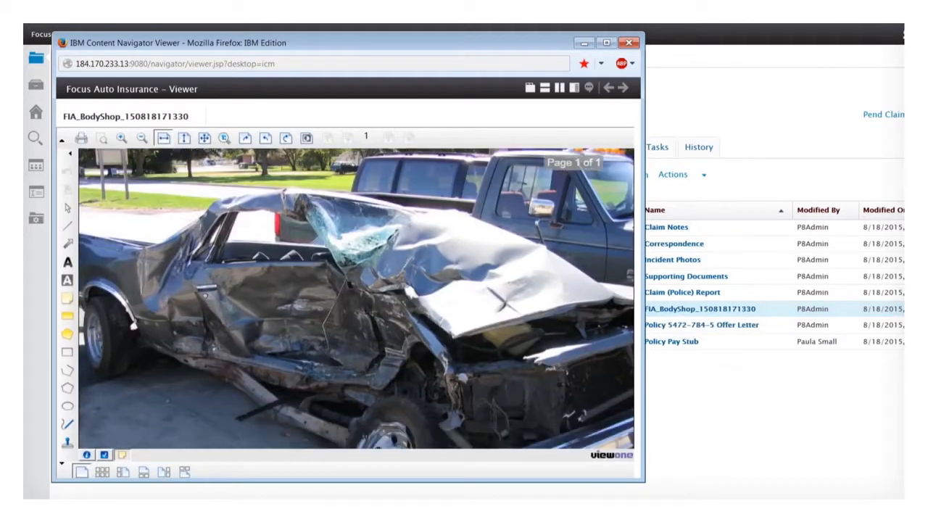
click(142, 138)
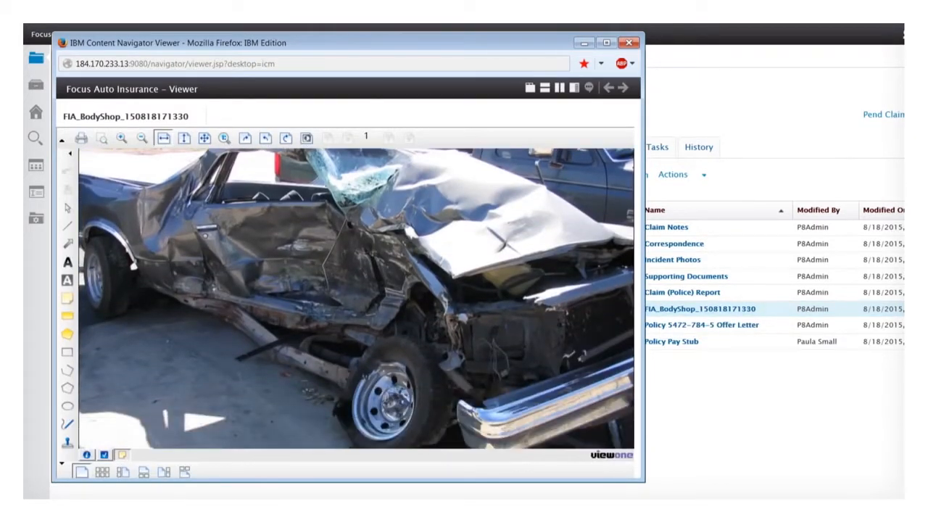
click(628, 42)
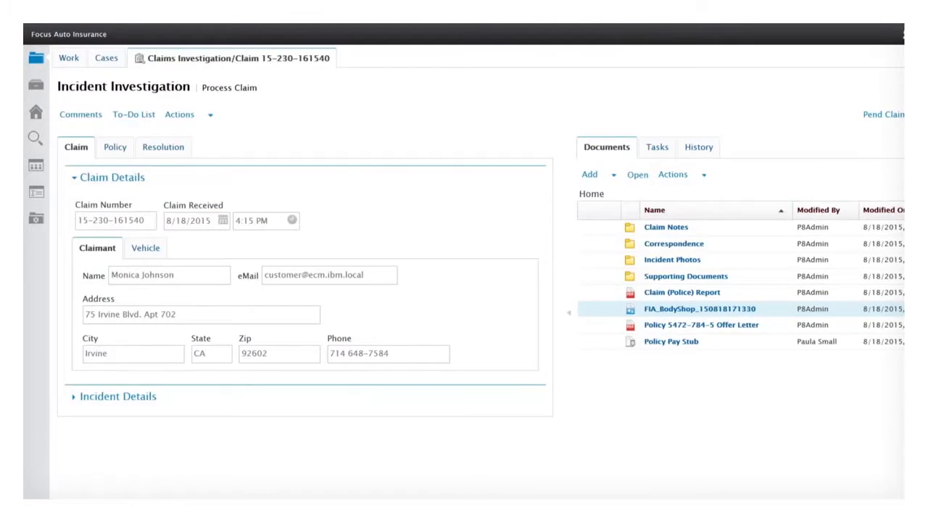
Step: On the Resolution tab, add a liability row for the Claimant
click(163, 146)
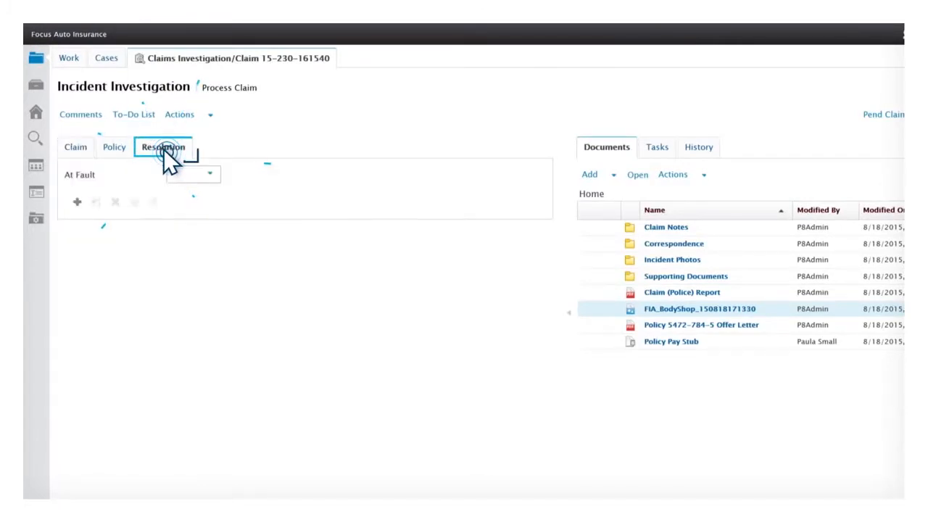
click(163, 146)
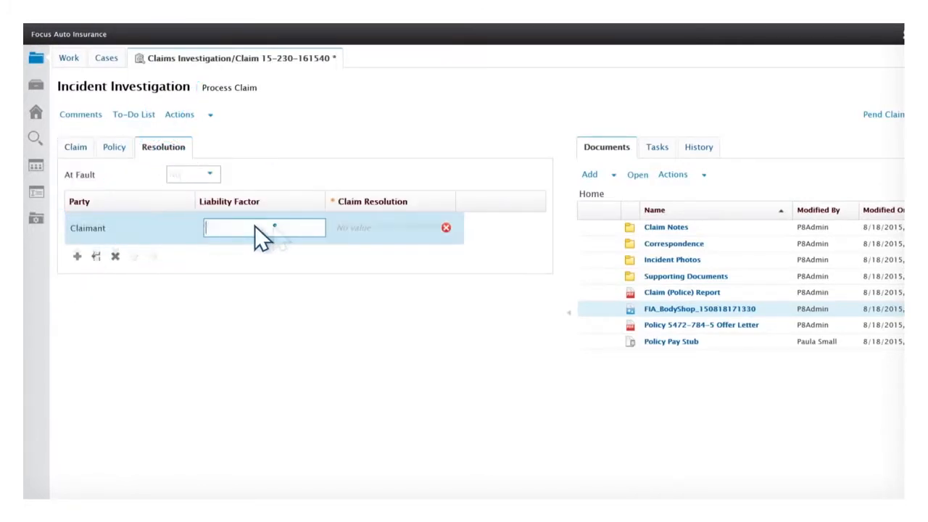